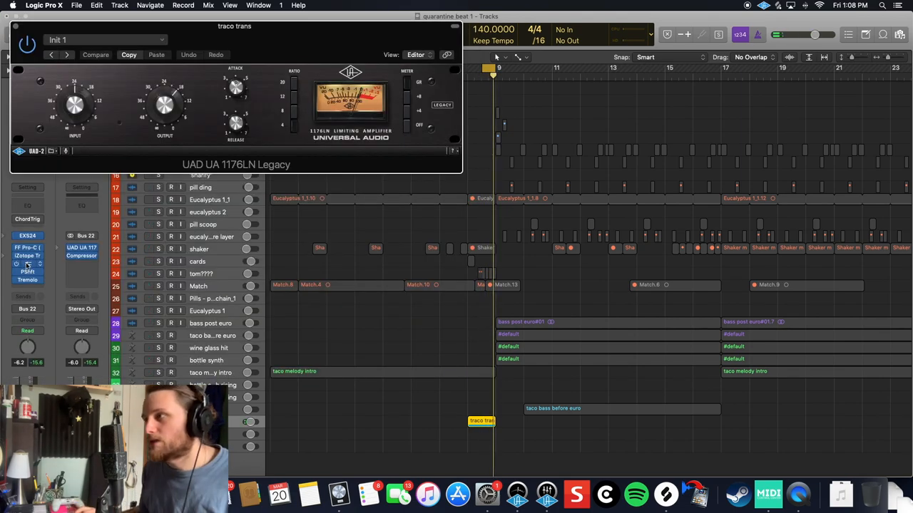
Show the traco trans Pitch Shifter window (octave down, 46% mix) instead of the 1176LN
{"action": "left_click", "coordinate": [27, 271]}
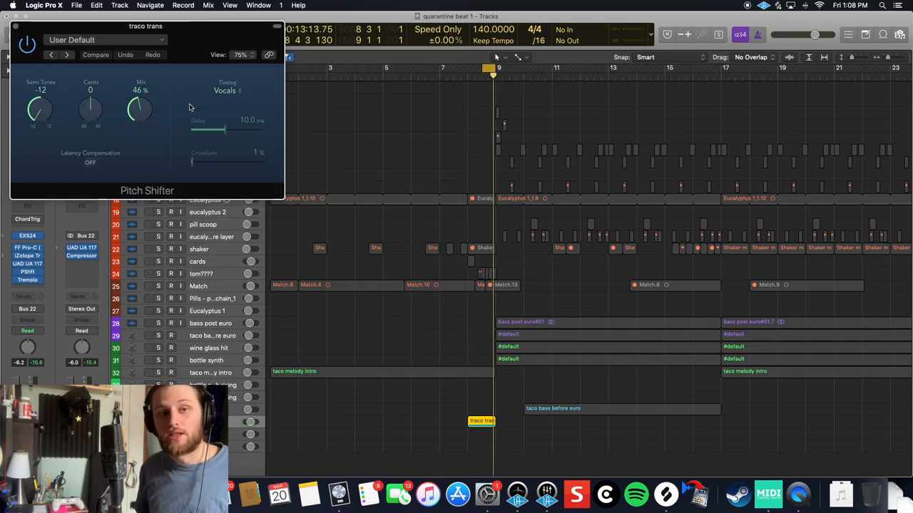